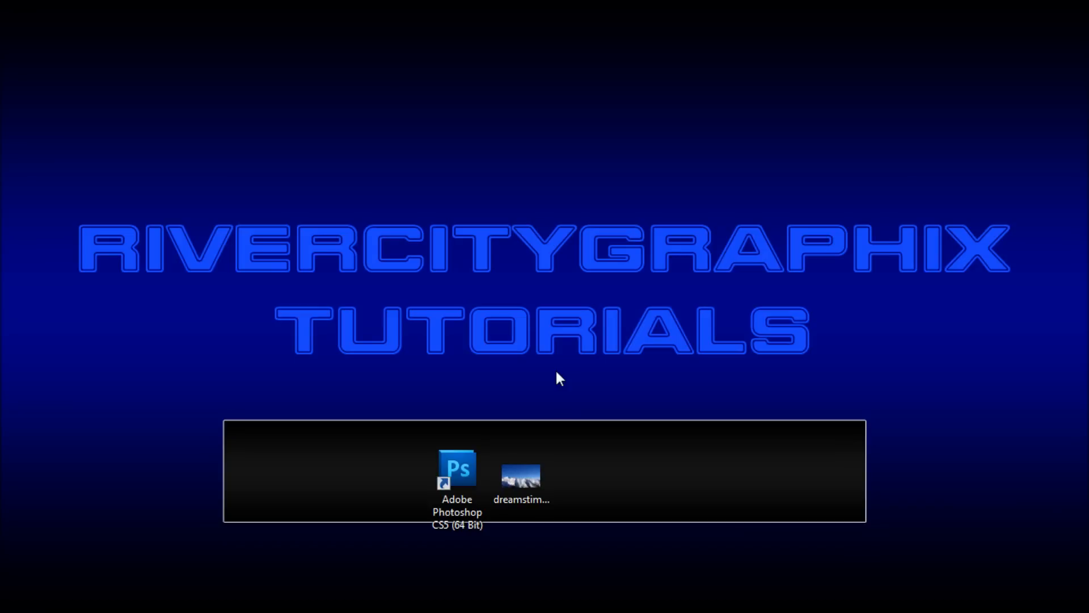
mouse_move(569, 376)
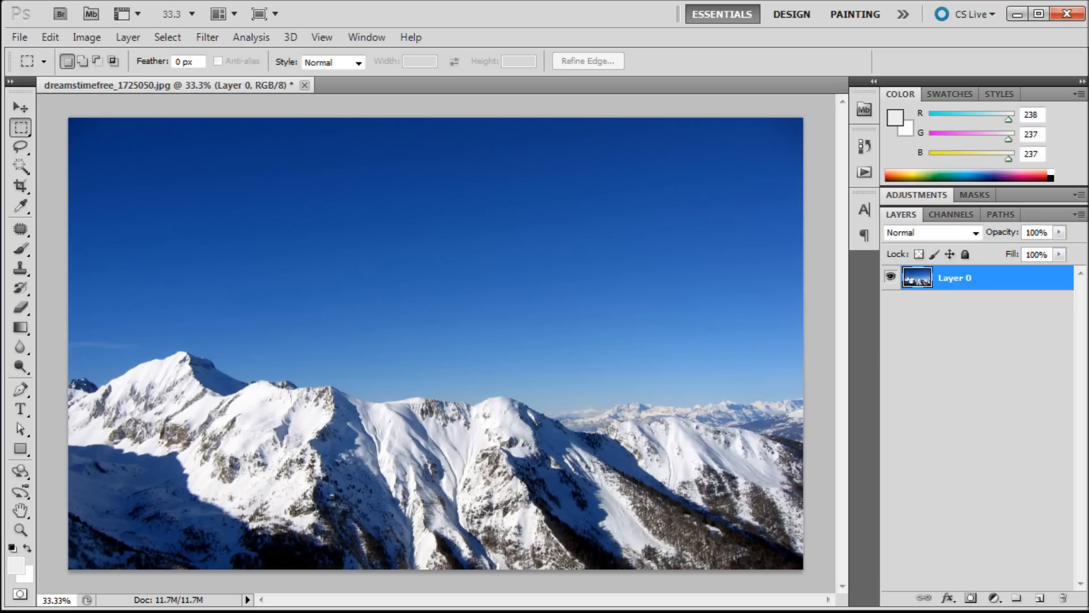
mouse_move(812, 340)
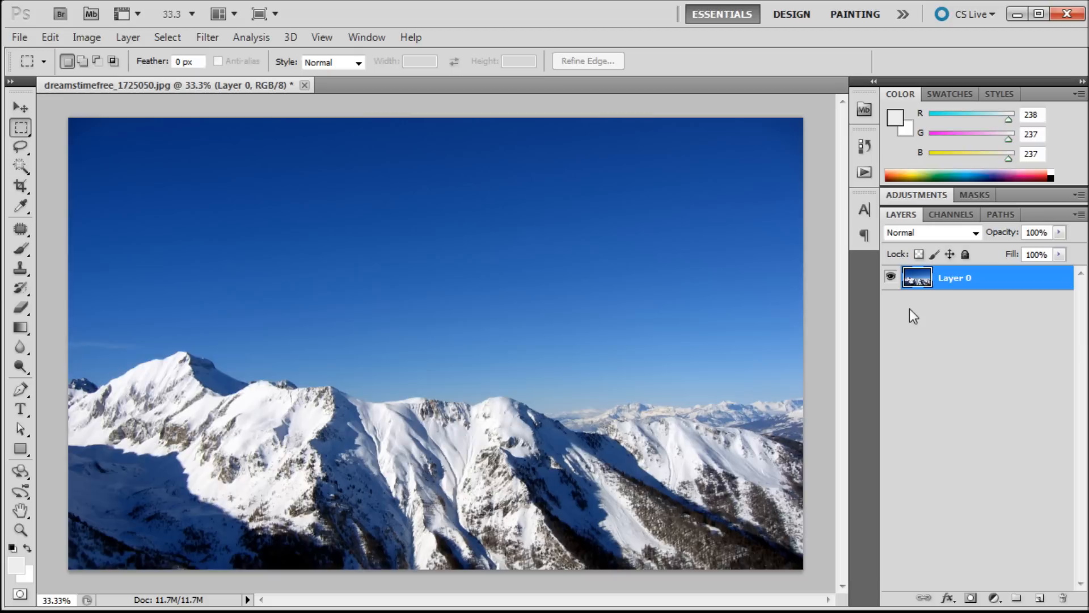
mouse_move(902, 224)
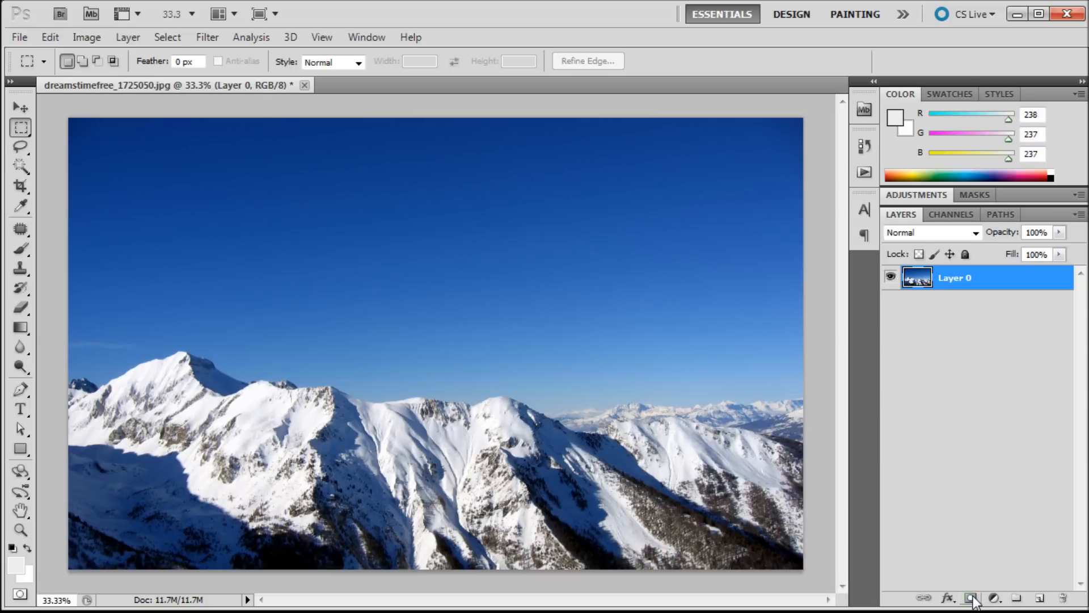
Step: Add a white layer mask to Layer 0 and browse its right-click mask options without choosing any
left_click(972, 598)
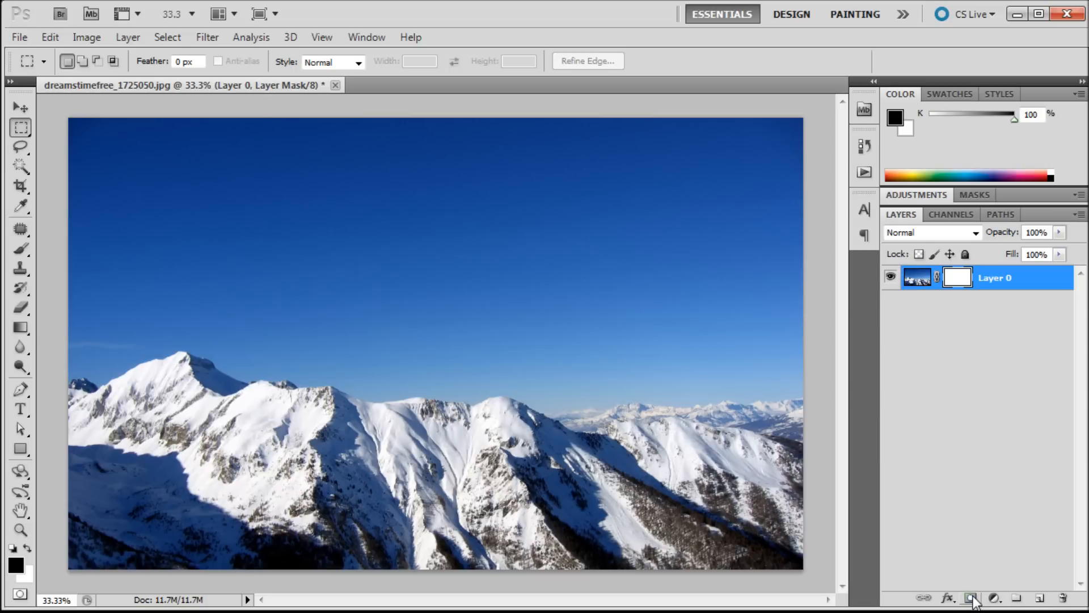
right_click(956, 277)
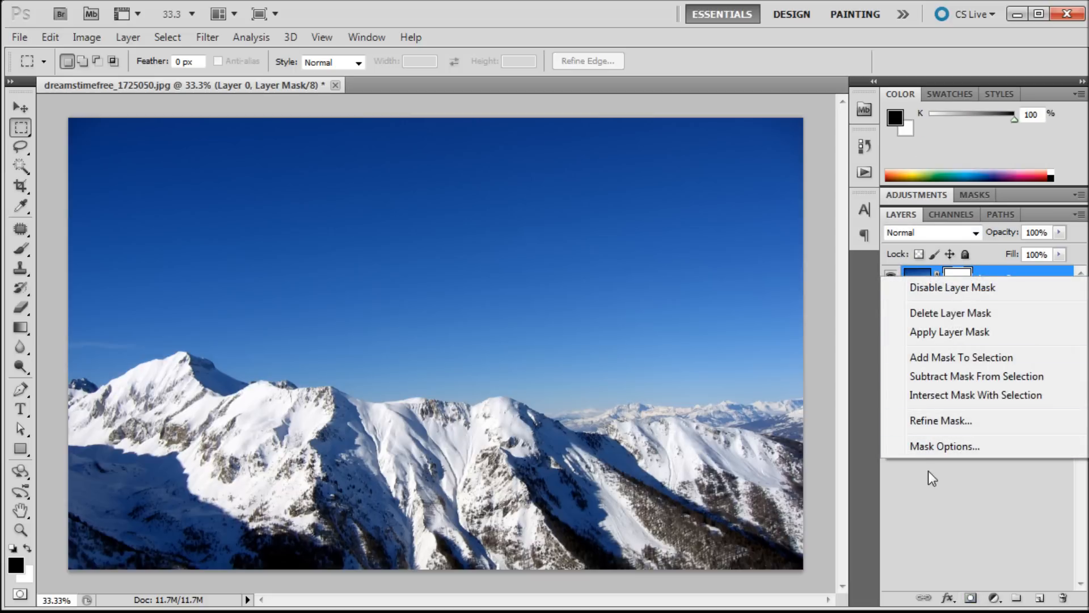
left_click(951, 287)
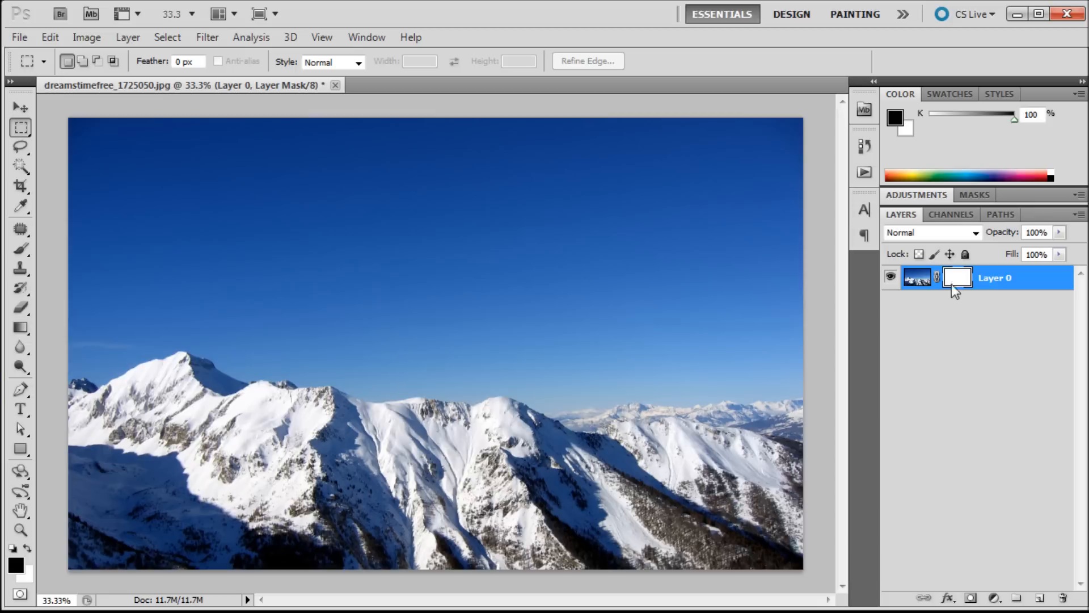
right_click(957, 278)
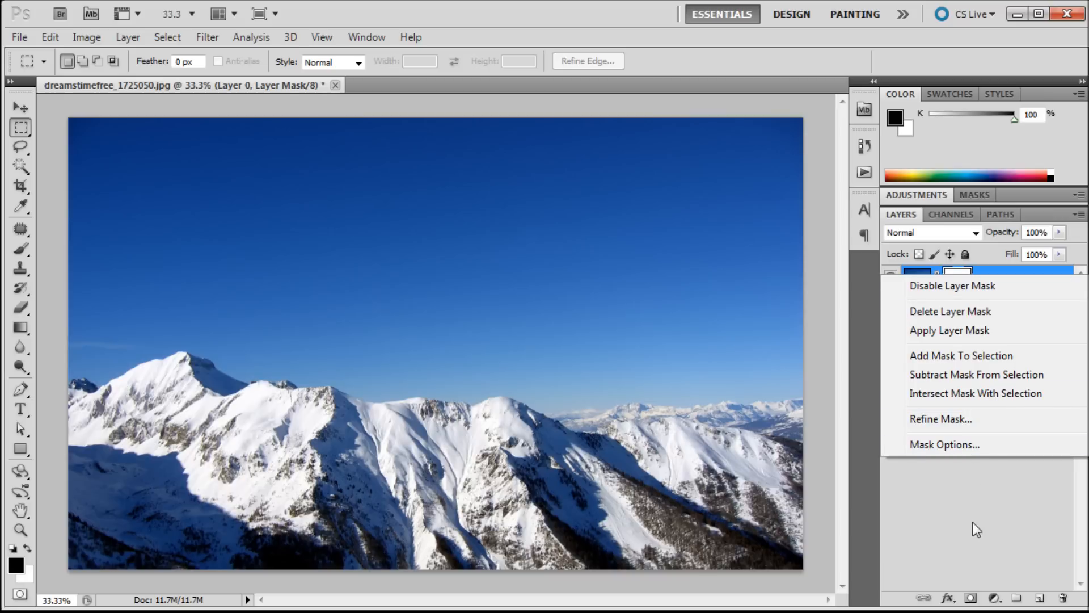
left_click(950, 311)
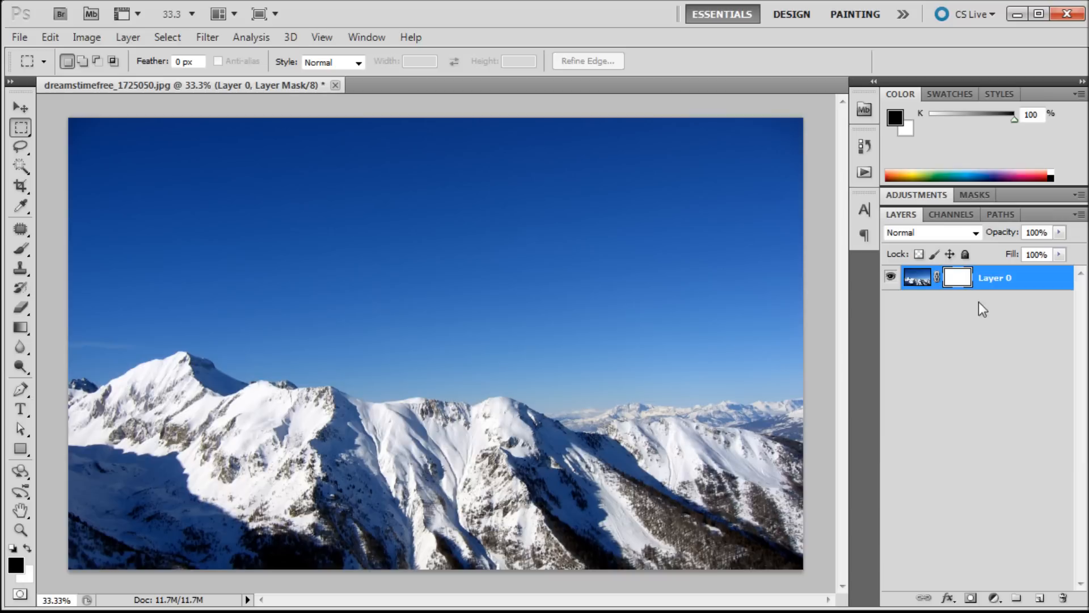
mouse_move(967, 301)
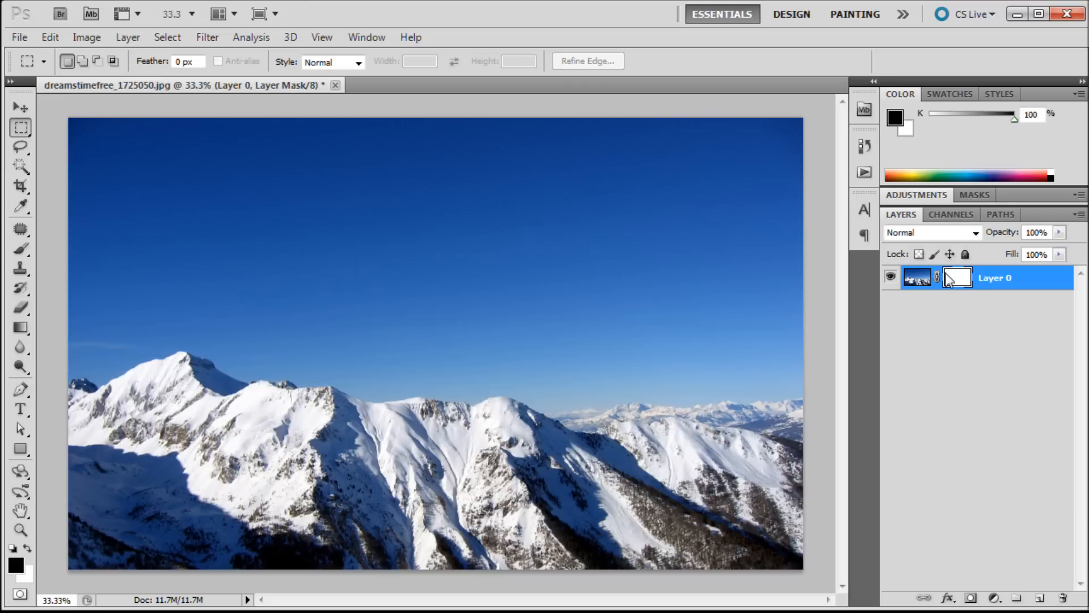
mouse_move(958, 277)
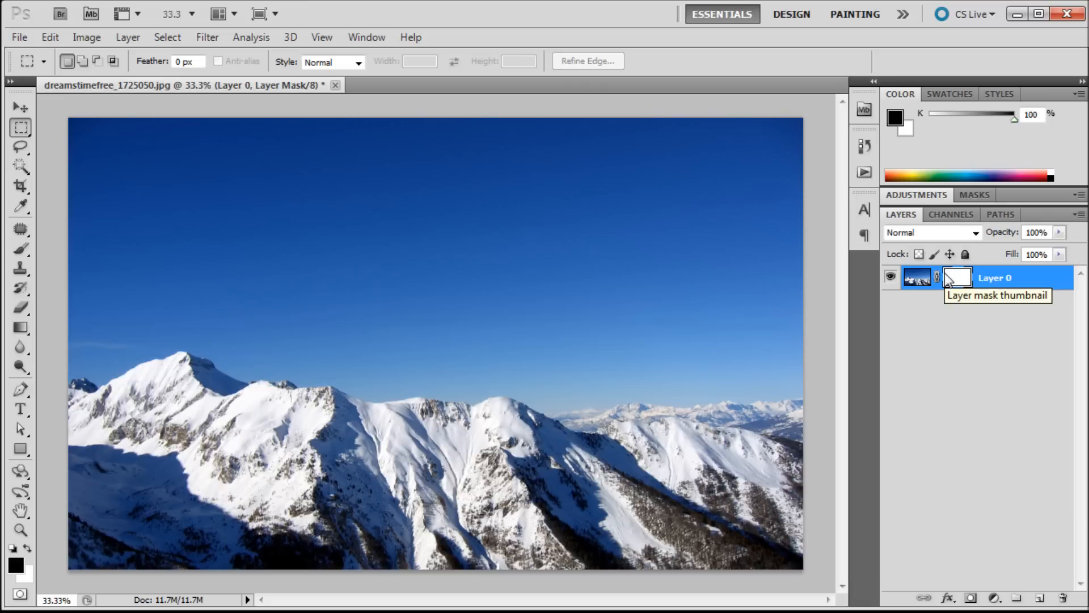
mouse_move(577, 327)
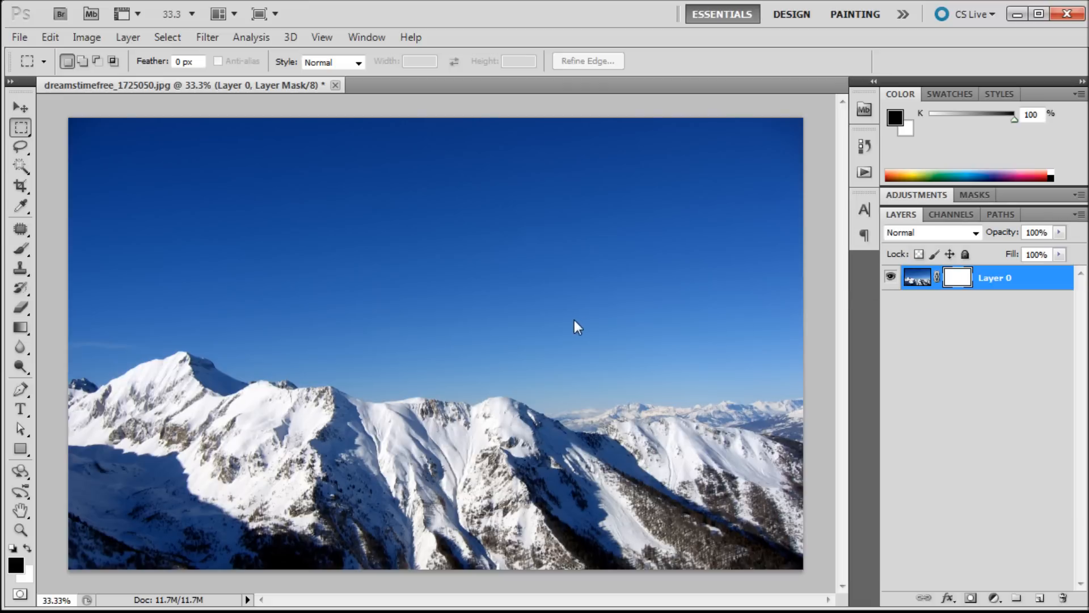
mouse_move(880, 331)
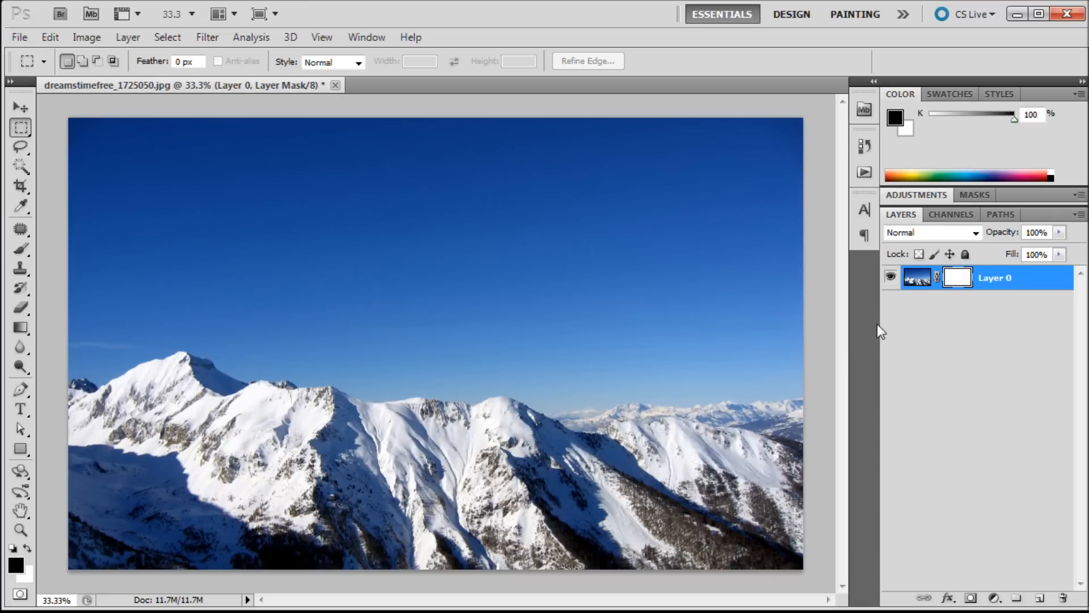
mouse_move(631, 310)
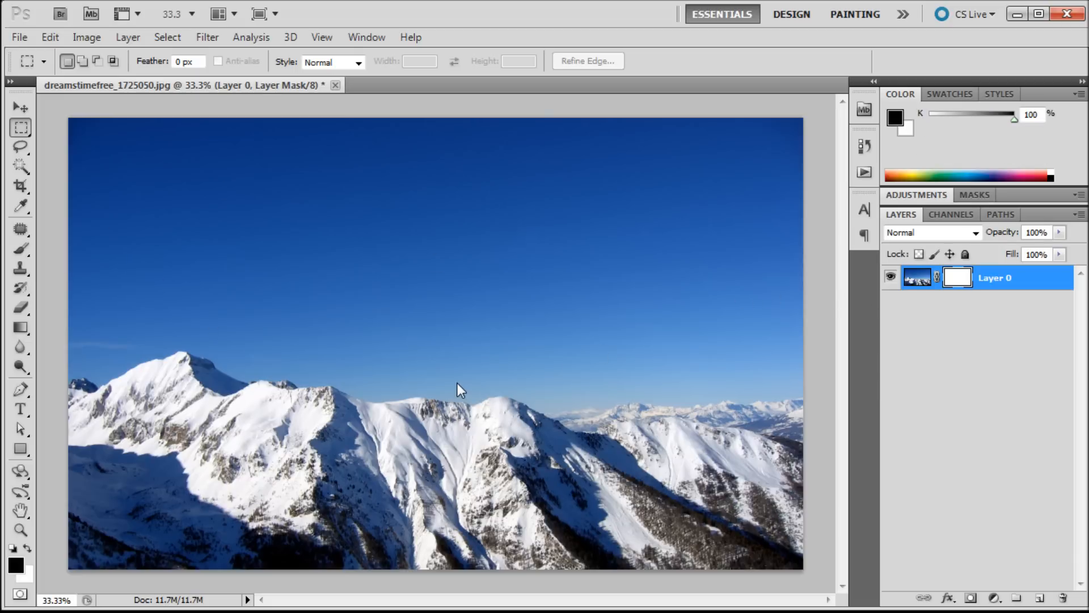
mouse_move(309, 242)
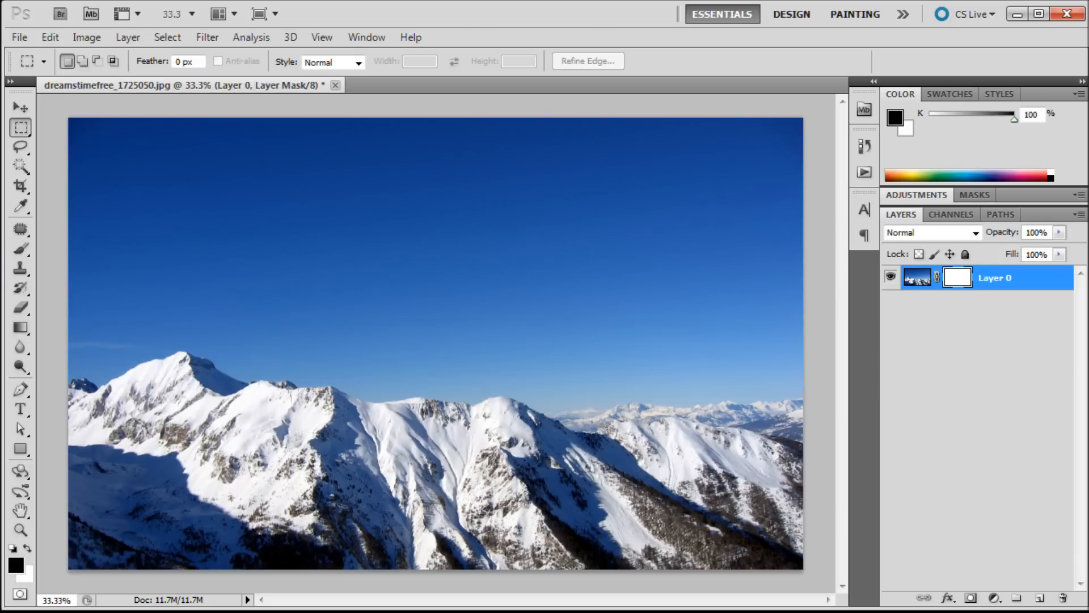
Step: Paint black over the sky on Layer 0's mask with the Brush, hiding it down to the ridgeline
left_click(20, 249)
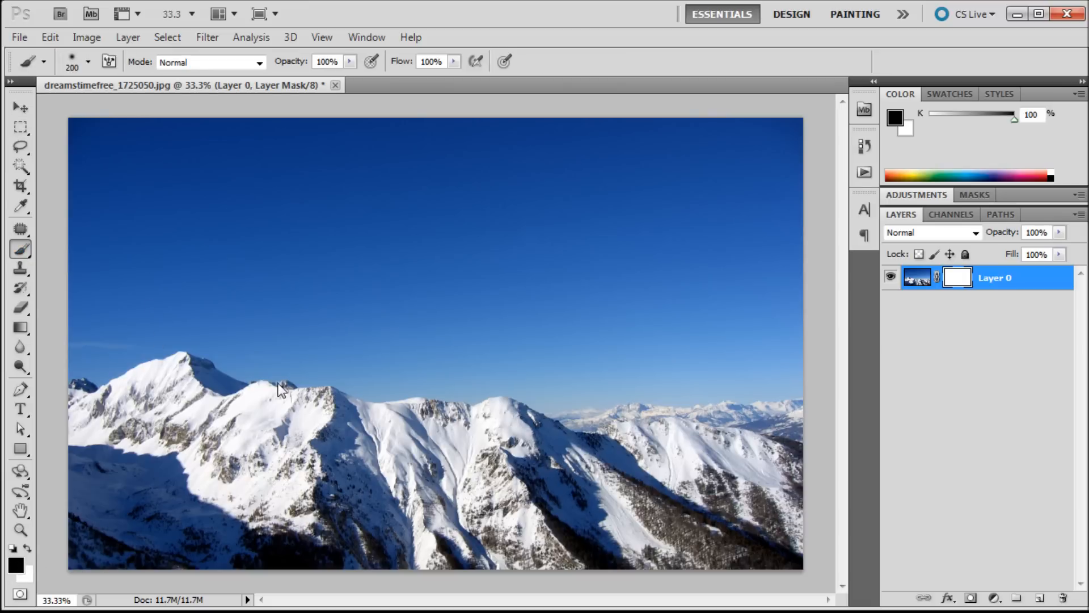
mouse_move(184, 190)
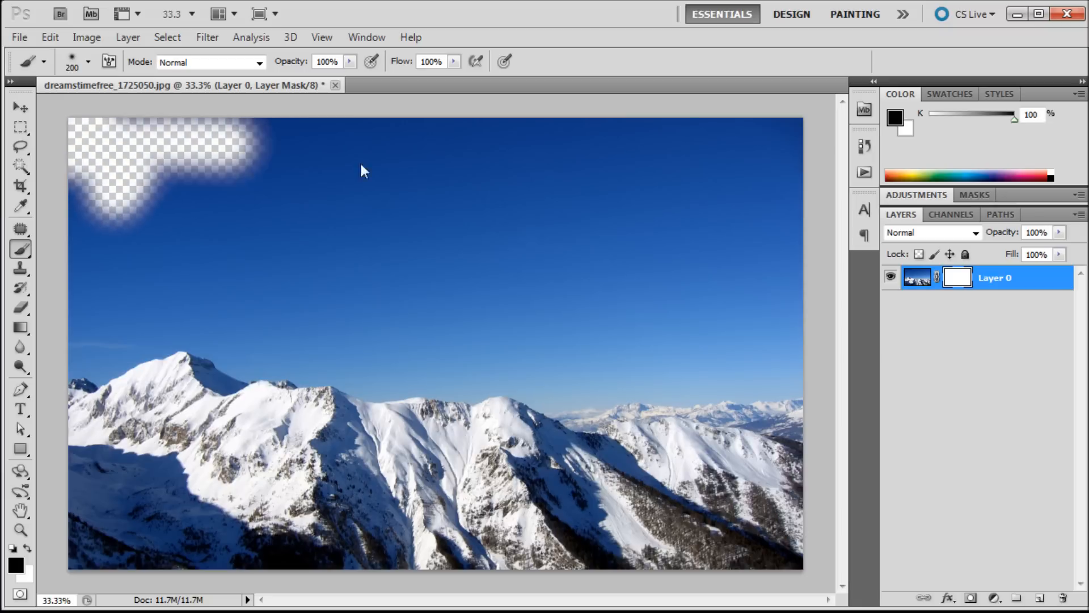
left_click_drag(365, 171, 327, 160)
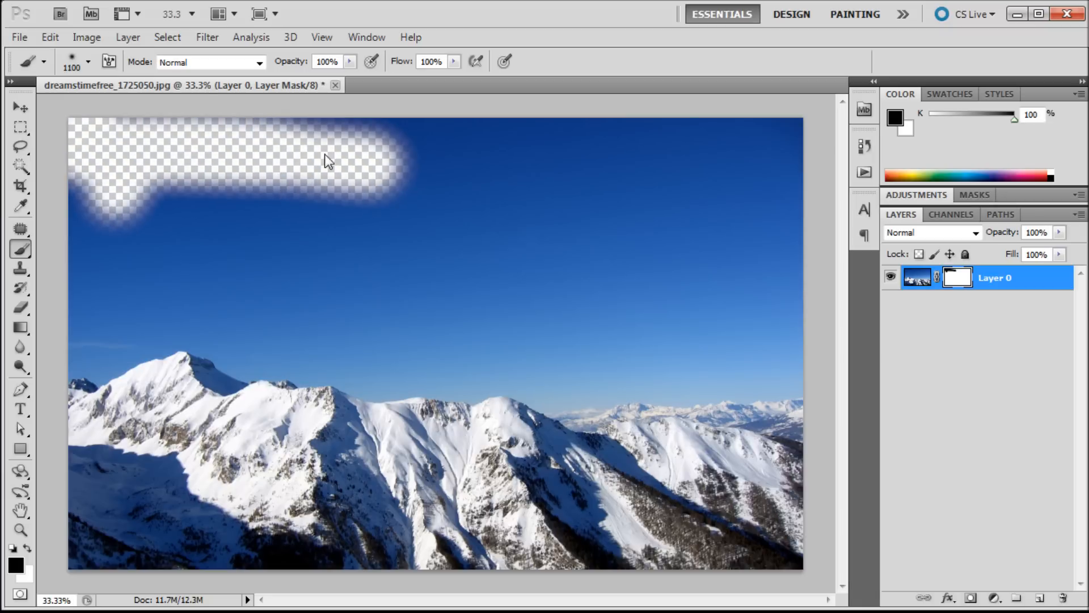
left_click_drag(327, 160, 732, 212)
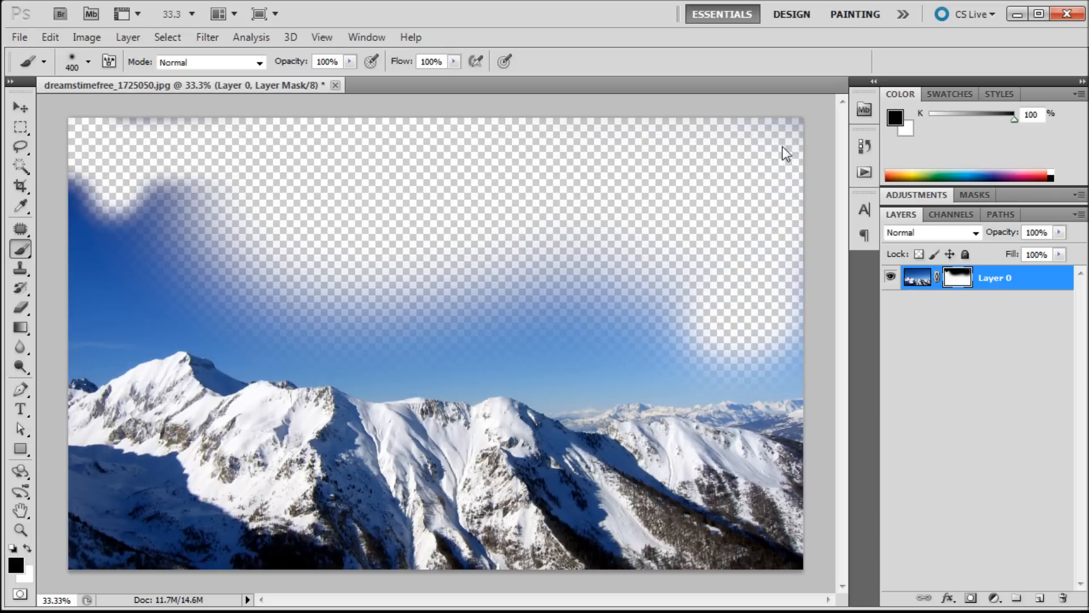
left_click_drag(785, 153, 452, 364)
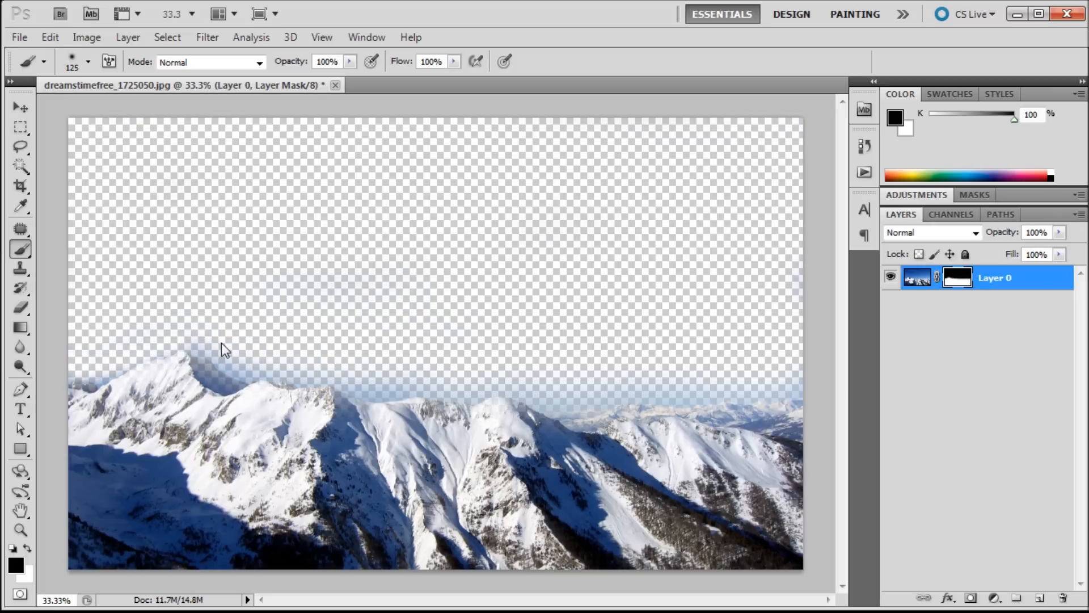
left_click_drag(225, 347, 376, 385)
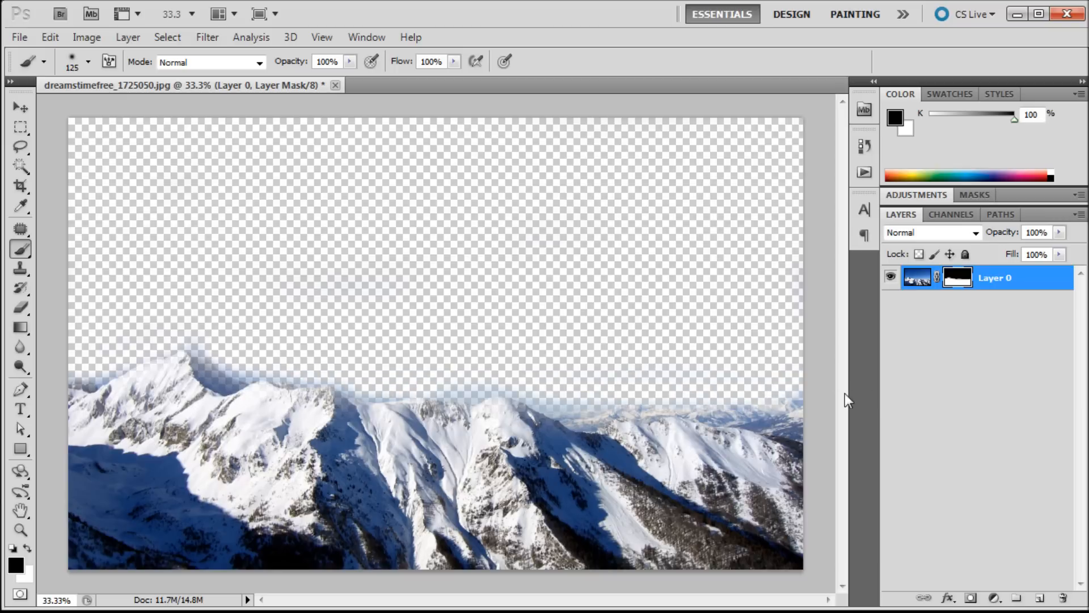
mouse_move(739, 346)
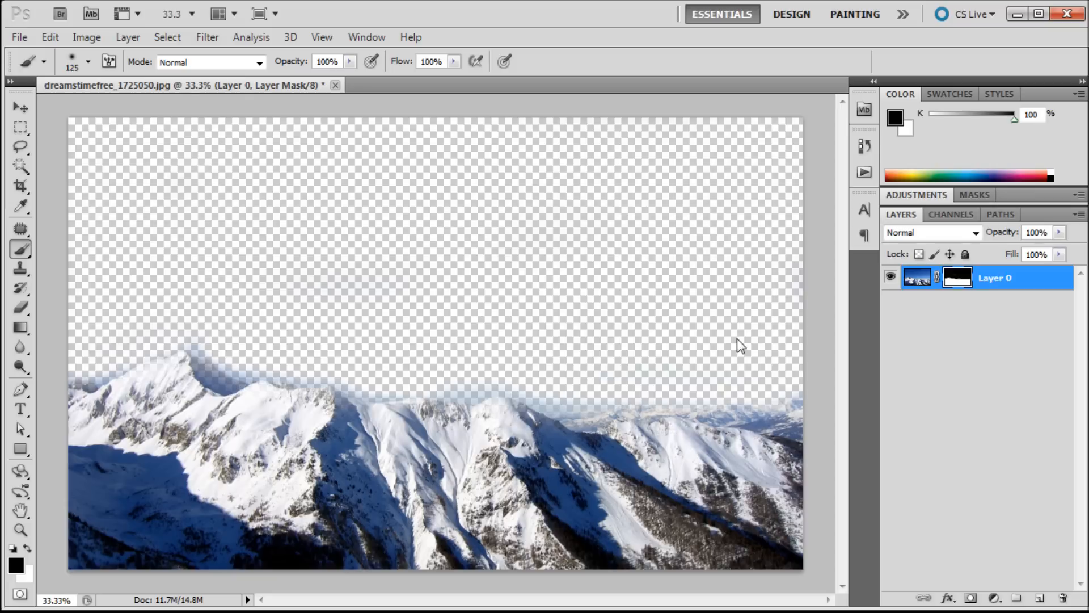
mouse_move(736, 370)
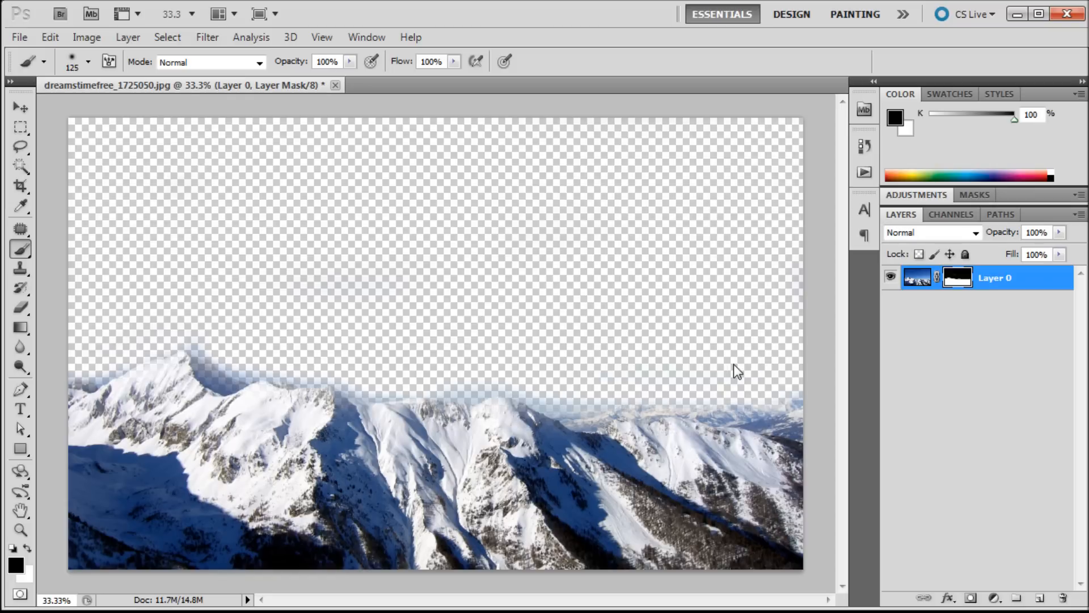
mouse_move(800, 320)
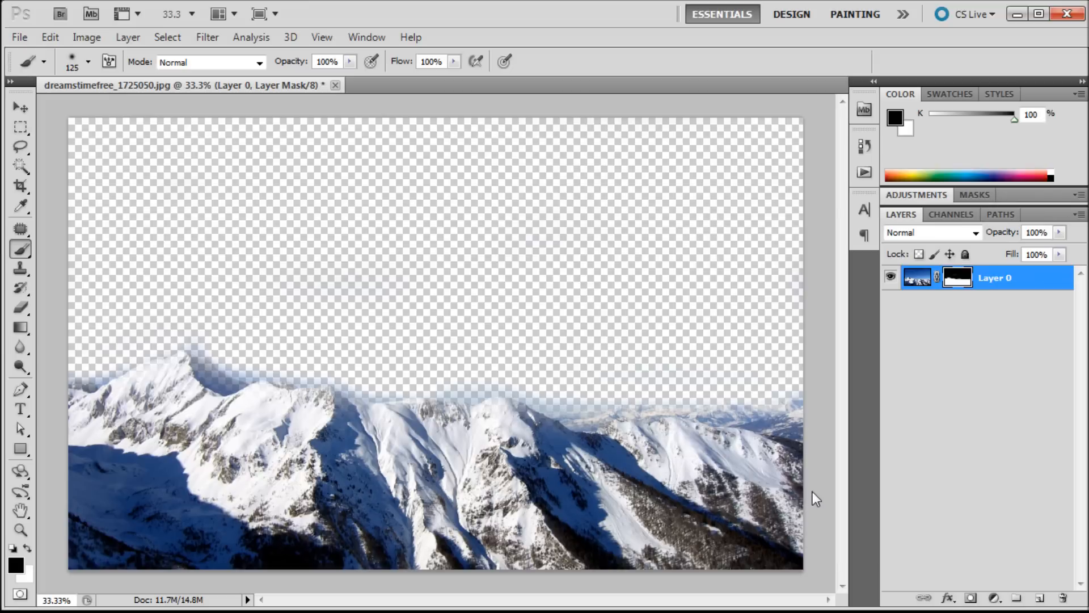
mouse_move(799, 497)
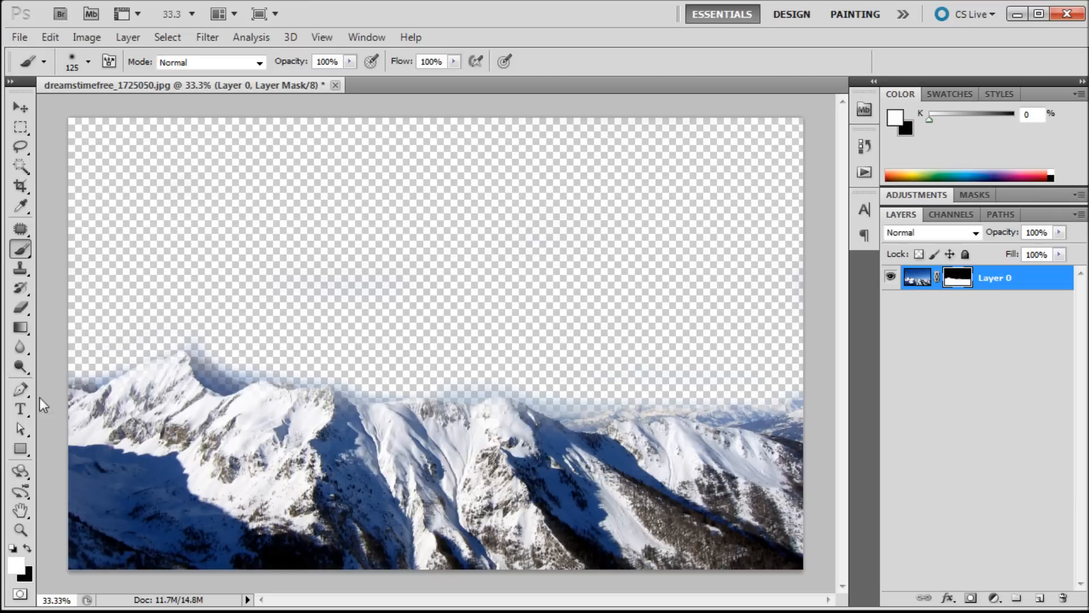
mouse_move(373, 330)
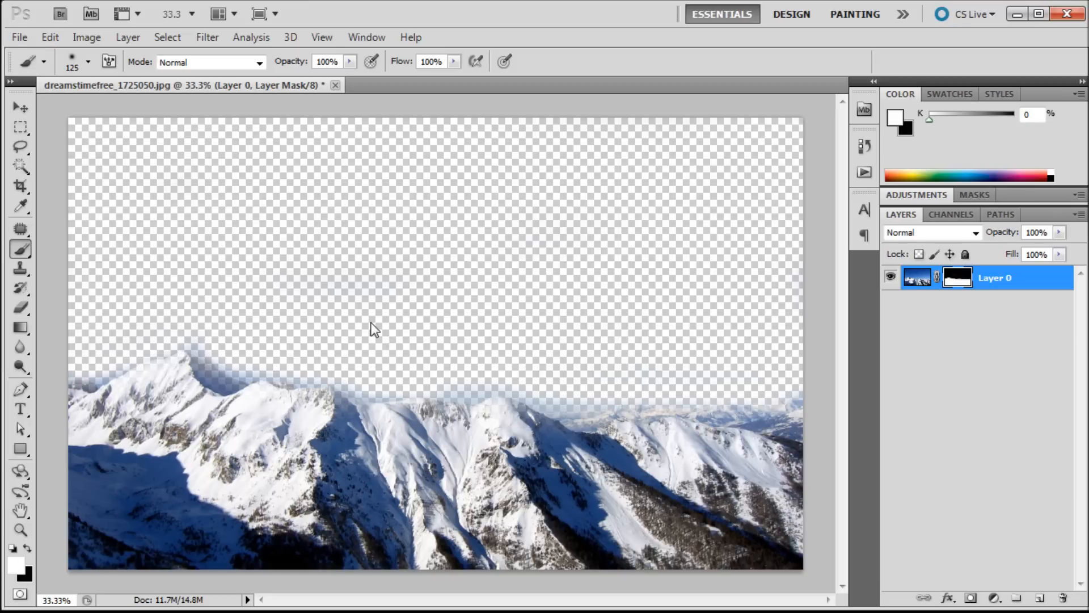
Step: Paint white across the lower sky on the mask so the blue sky above the peaks shows again
left_click(372, 328)
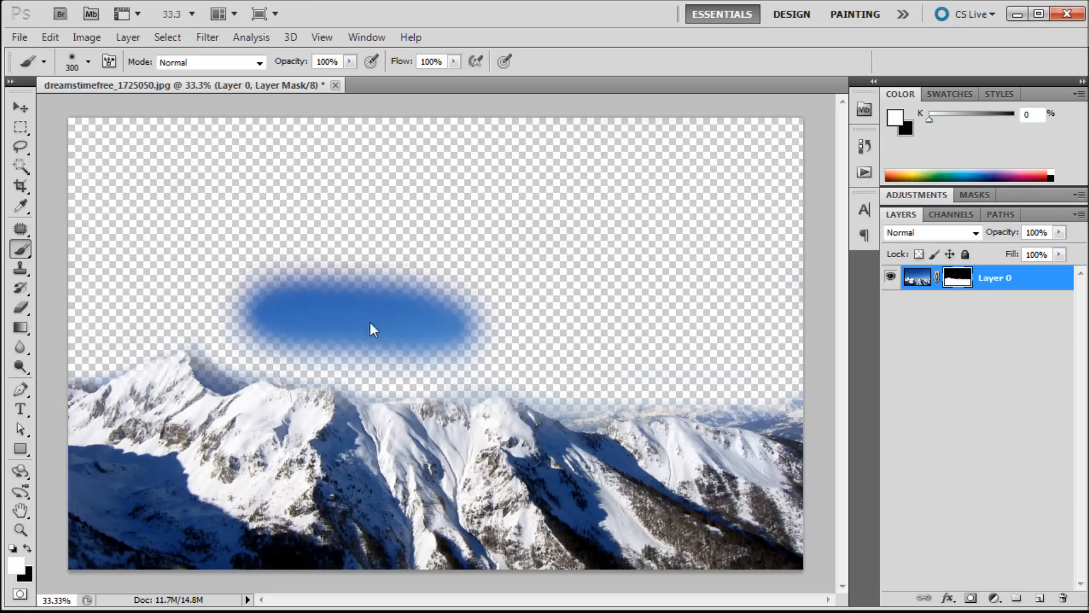
left_click_drag(372, 329, 285, 392)
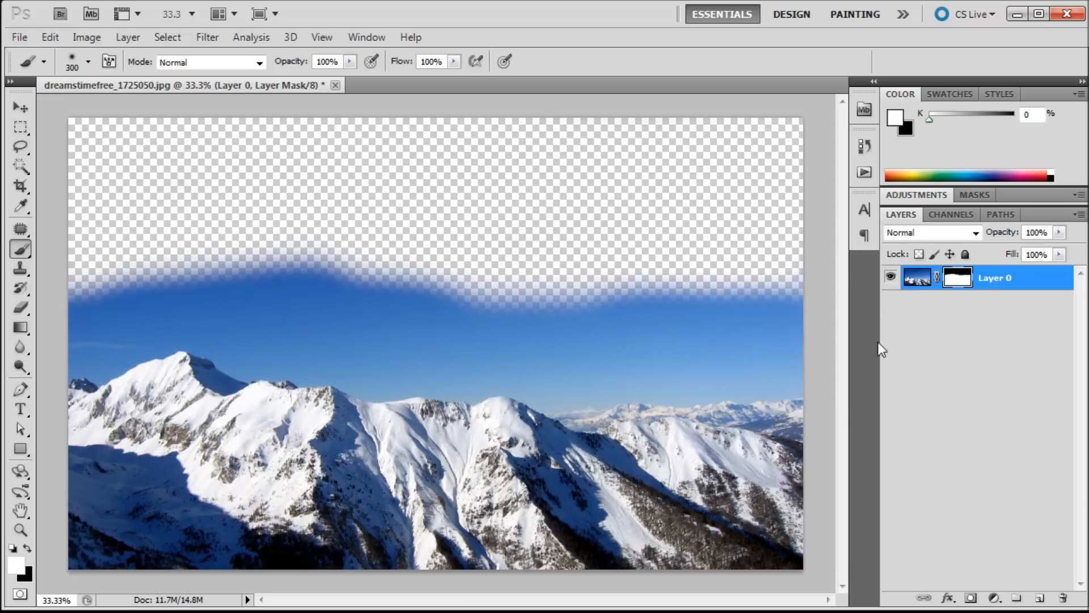
mouse_move(892, 277)
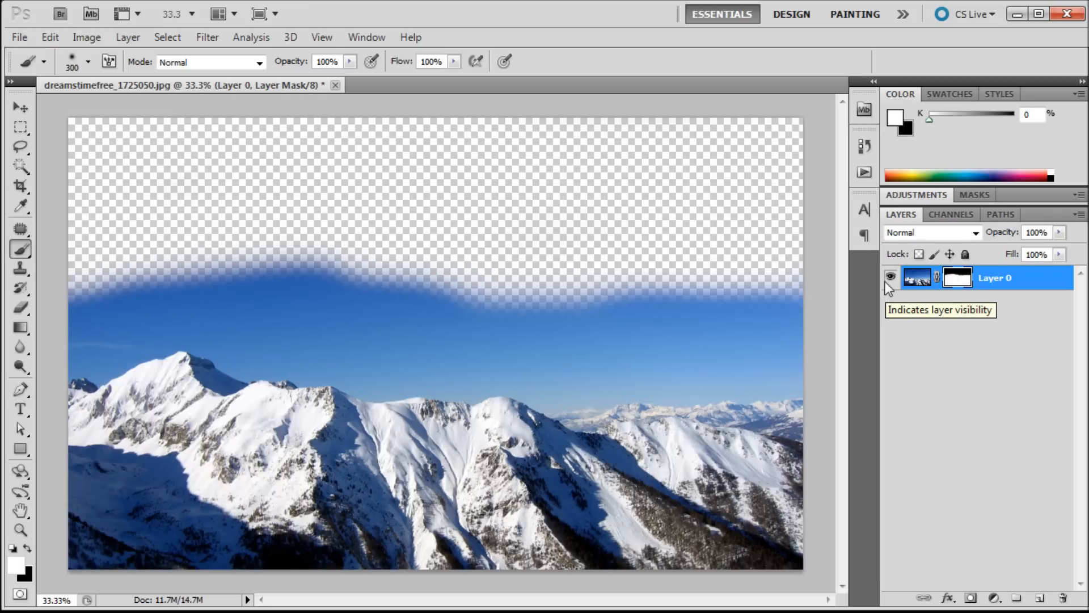
mouse_move(466, 328)
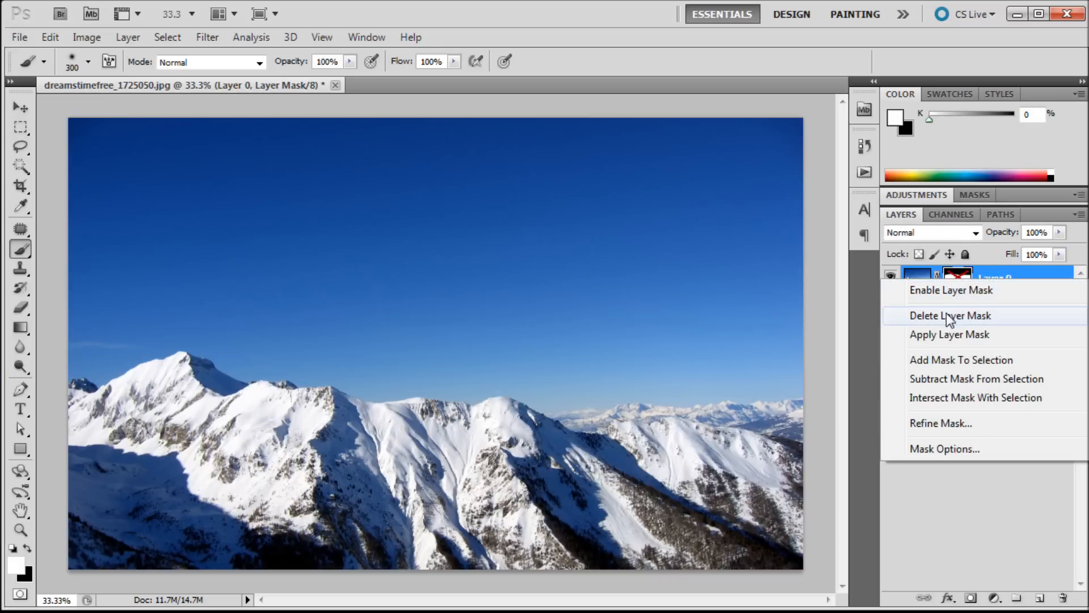
Step: Delete Layer 0's mask so the full photo shows, then pick the Lasso for freehand selection
left_click(949, 316)
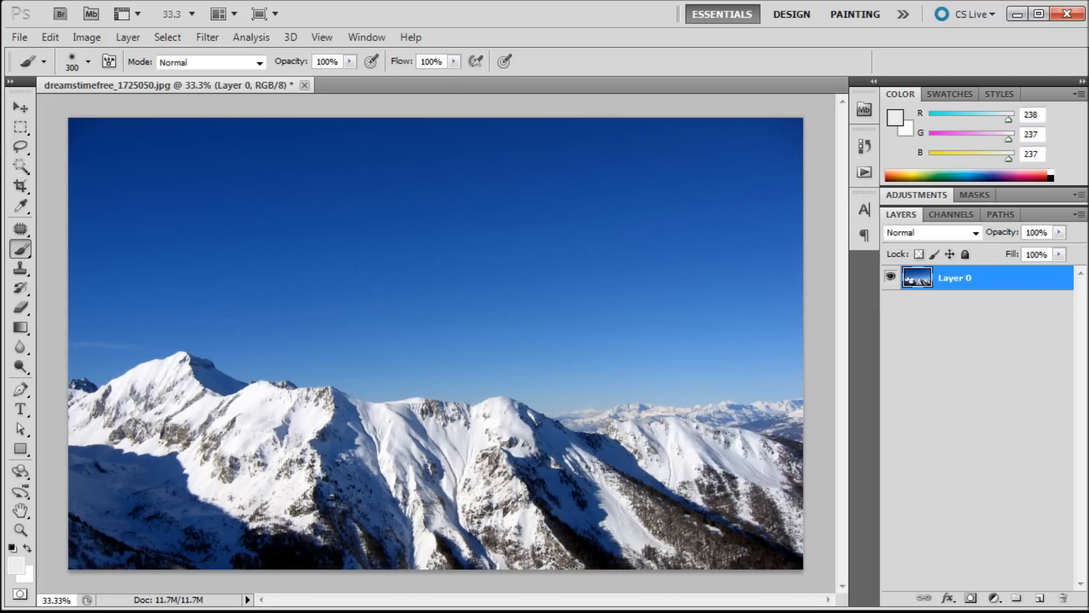
left_click(21, 148)
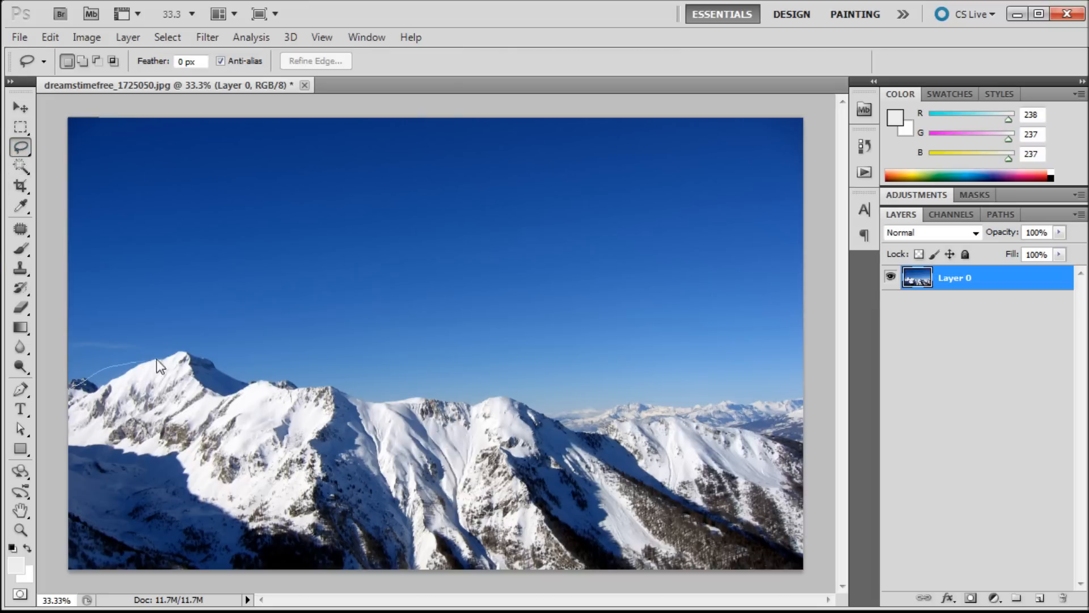
Step: Trace a Lasso selection along the mountain ridgeline to define the new mask's shape
left_click_drag(160, 367, 469, 407)
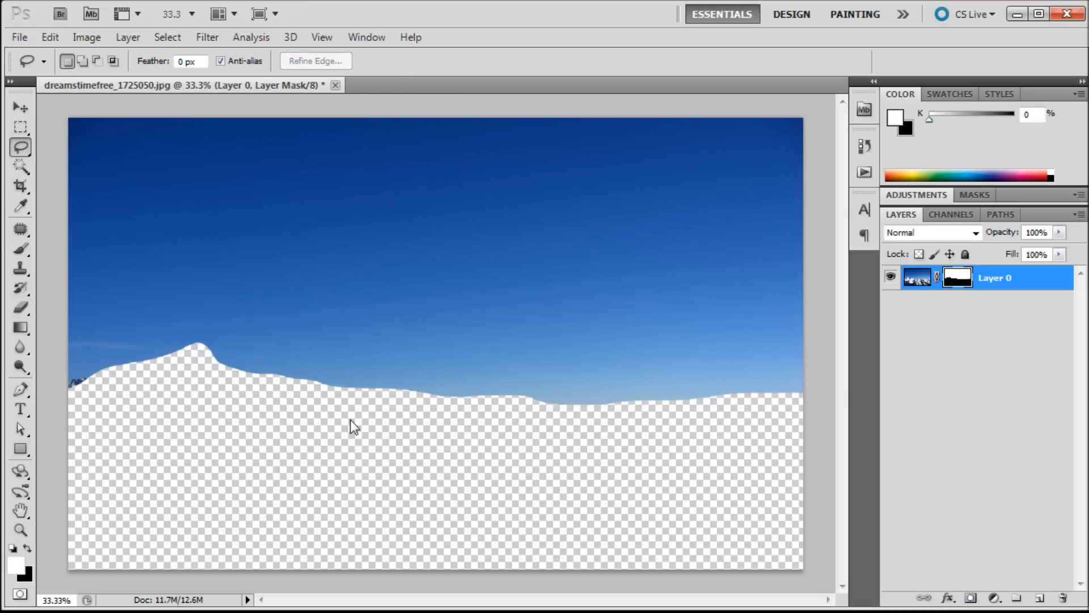
mouse_move(819, 396)
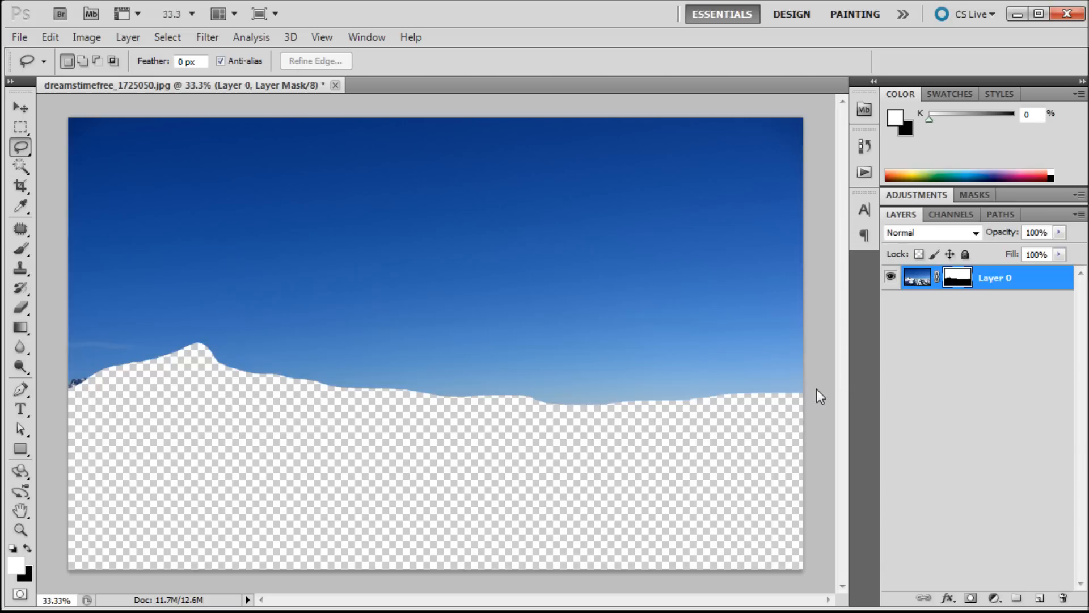
mouse_move(507, 423)
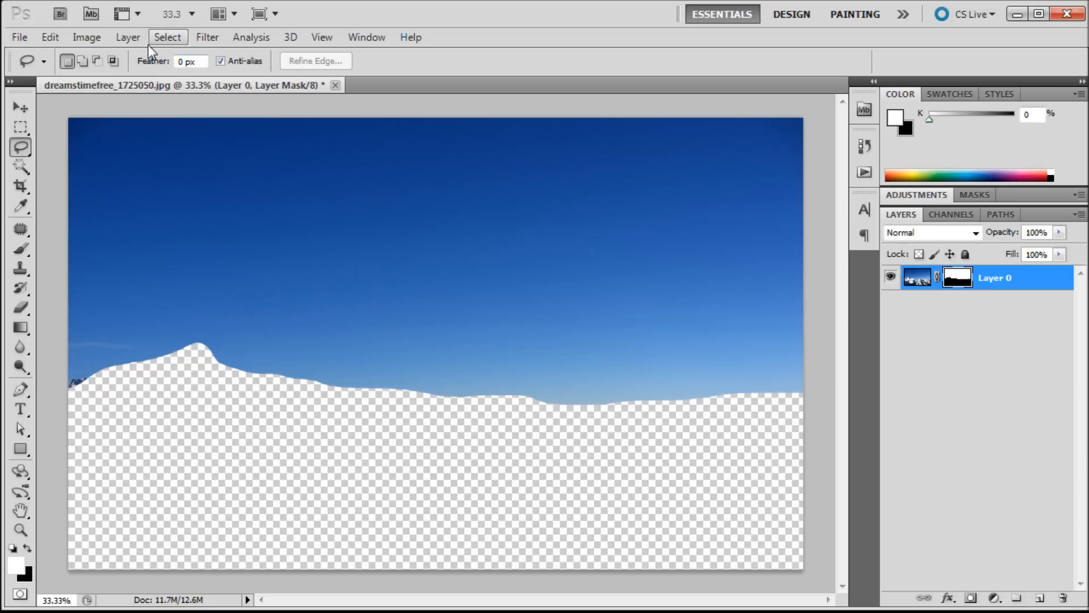
Step: Invert Layer 0's mask via the Image menu so the peaks show and the sky turns transparent
left_click(86, 36)
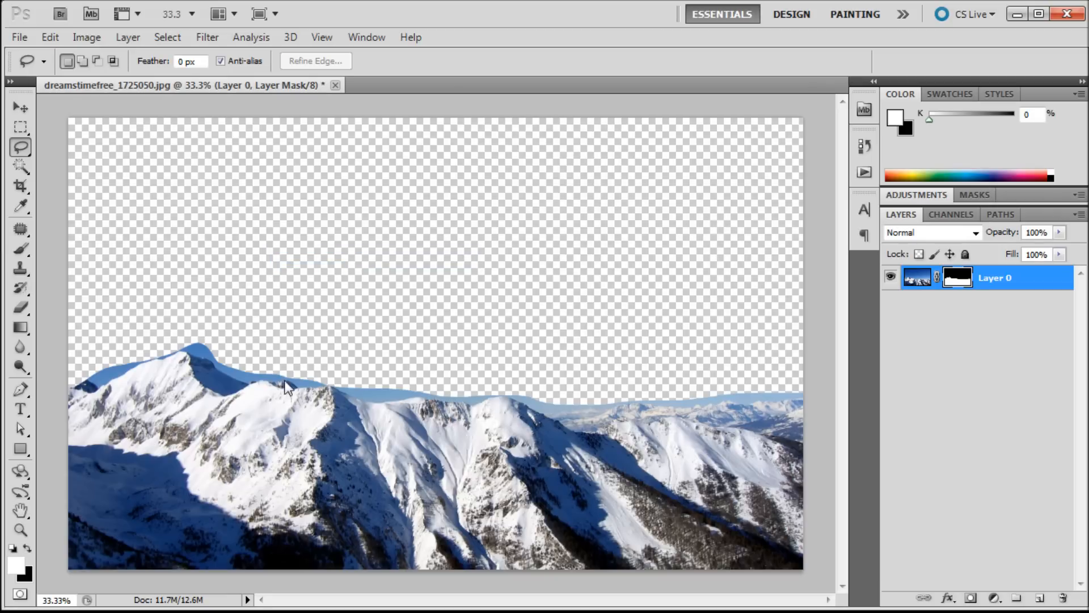
mouse_move(485, 331)
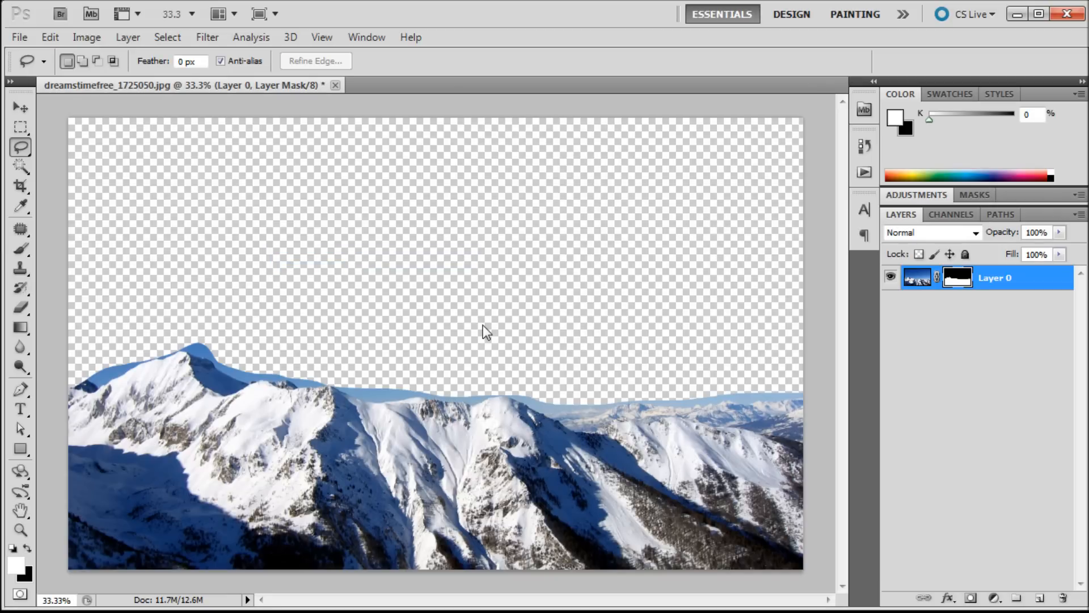
mouse_move(413, 320)
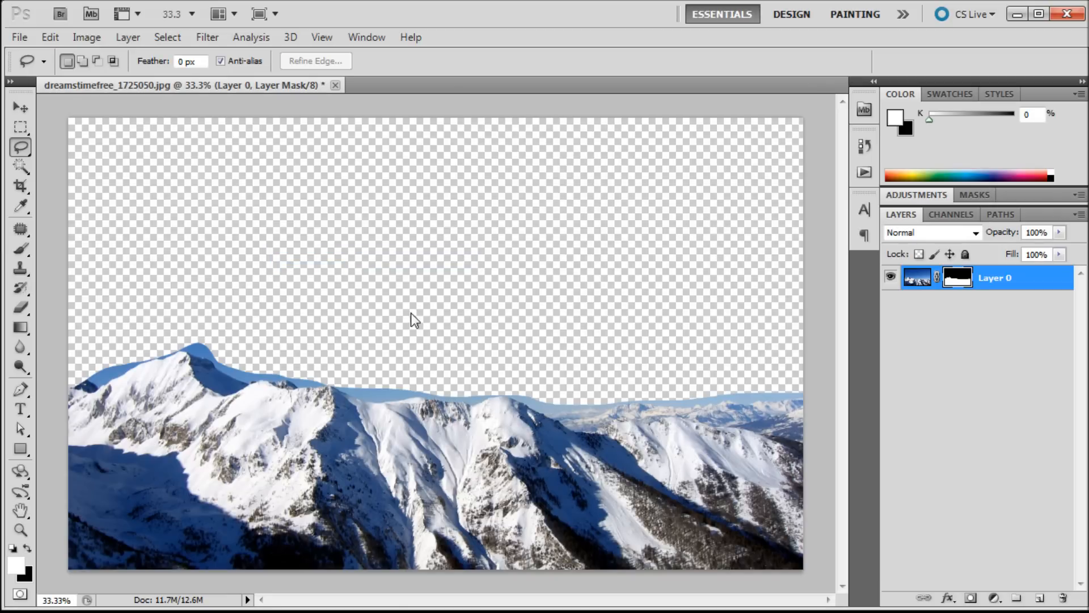
mouse_move(682, 327)
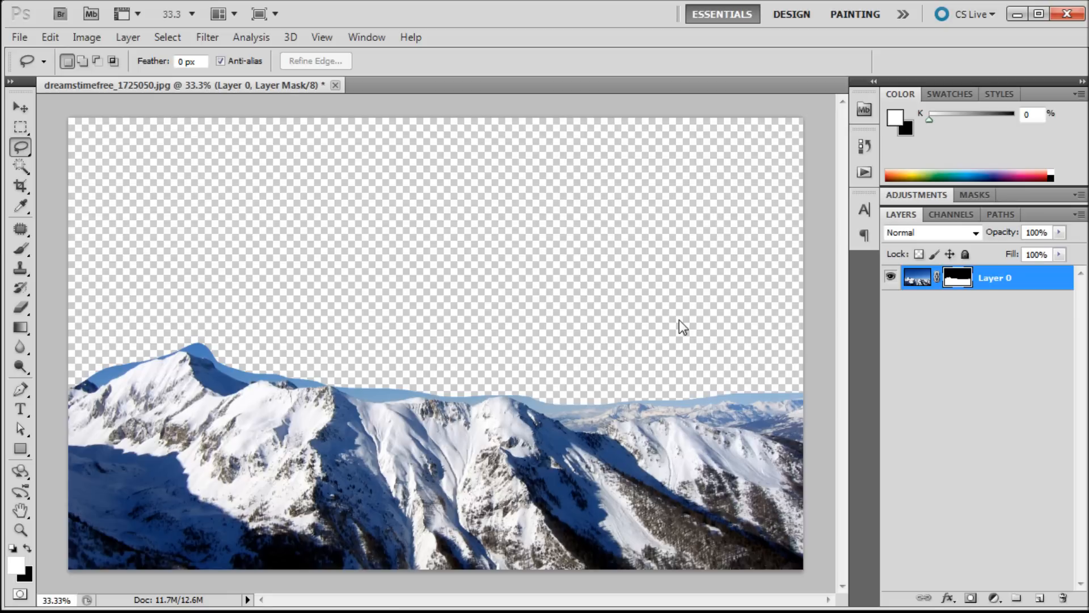
mouse_move(535, 292)
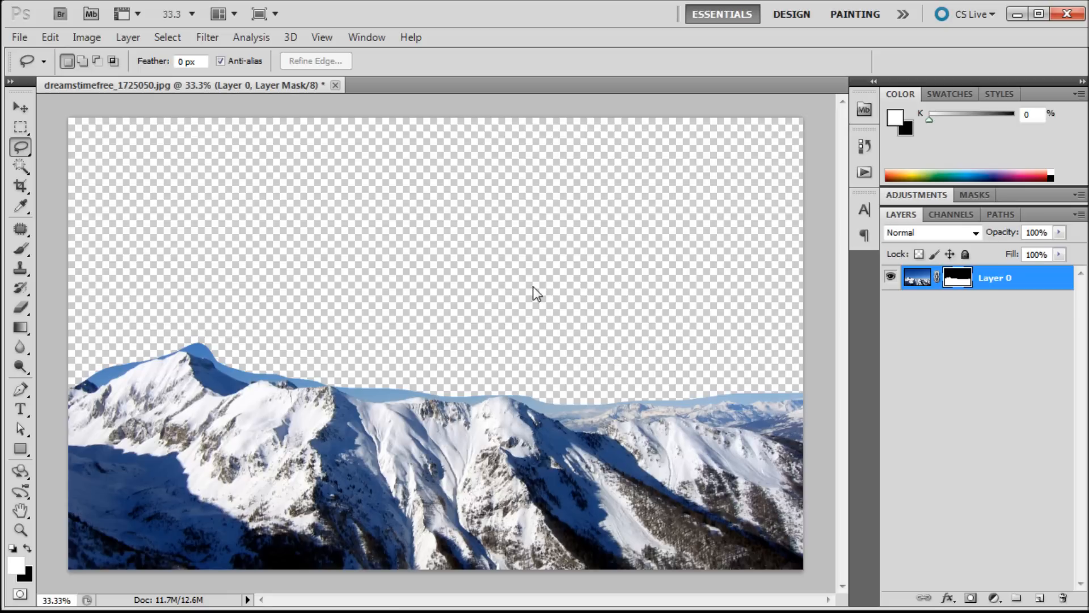
mouse_move(471, 322)
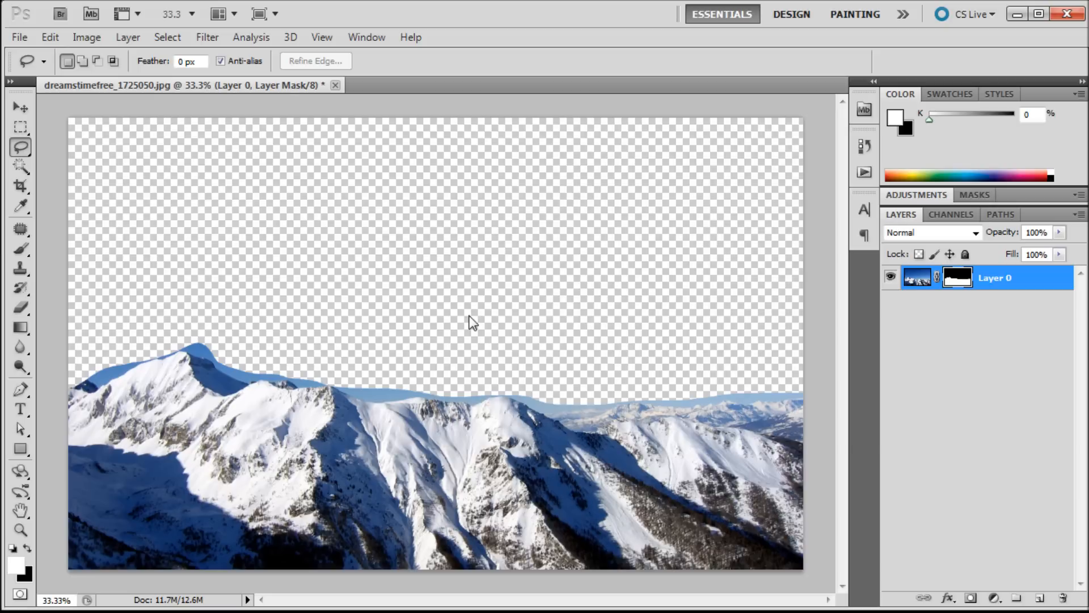
mouse_move(470, 321)
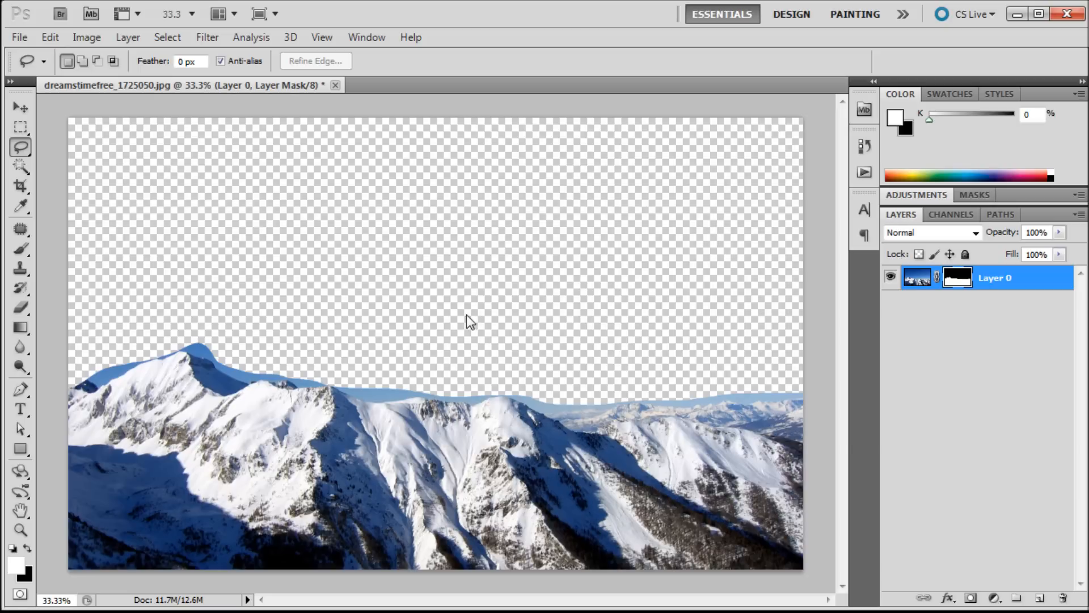